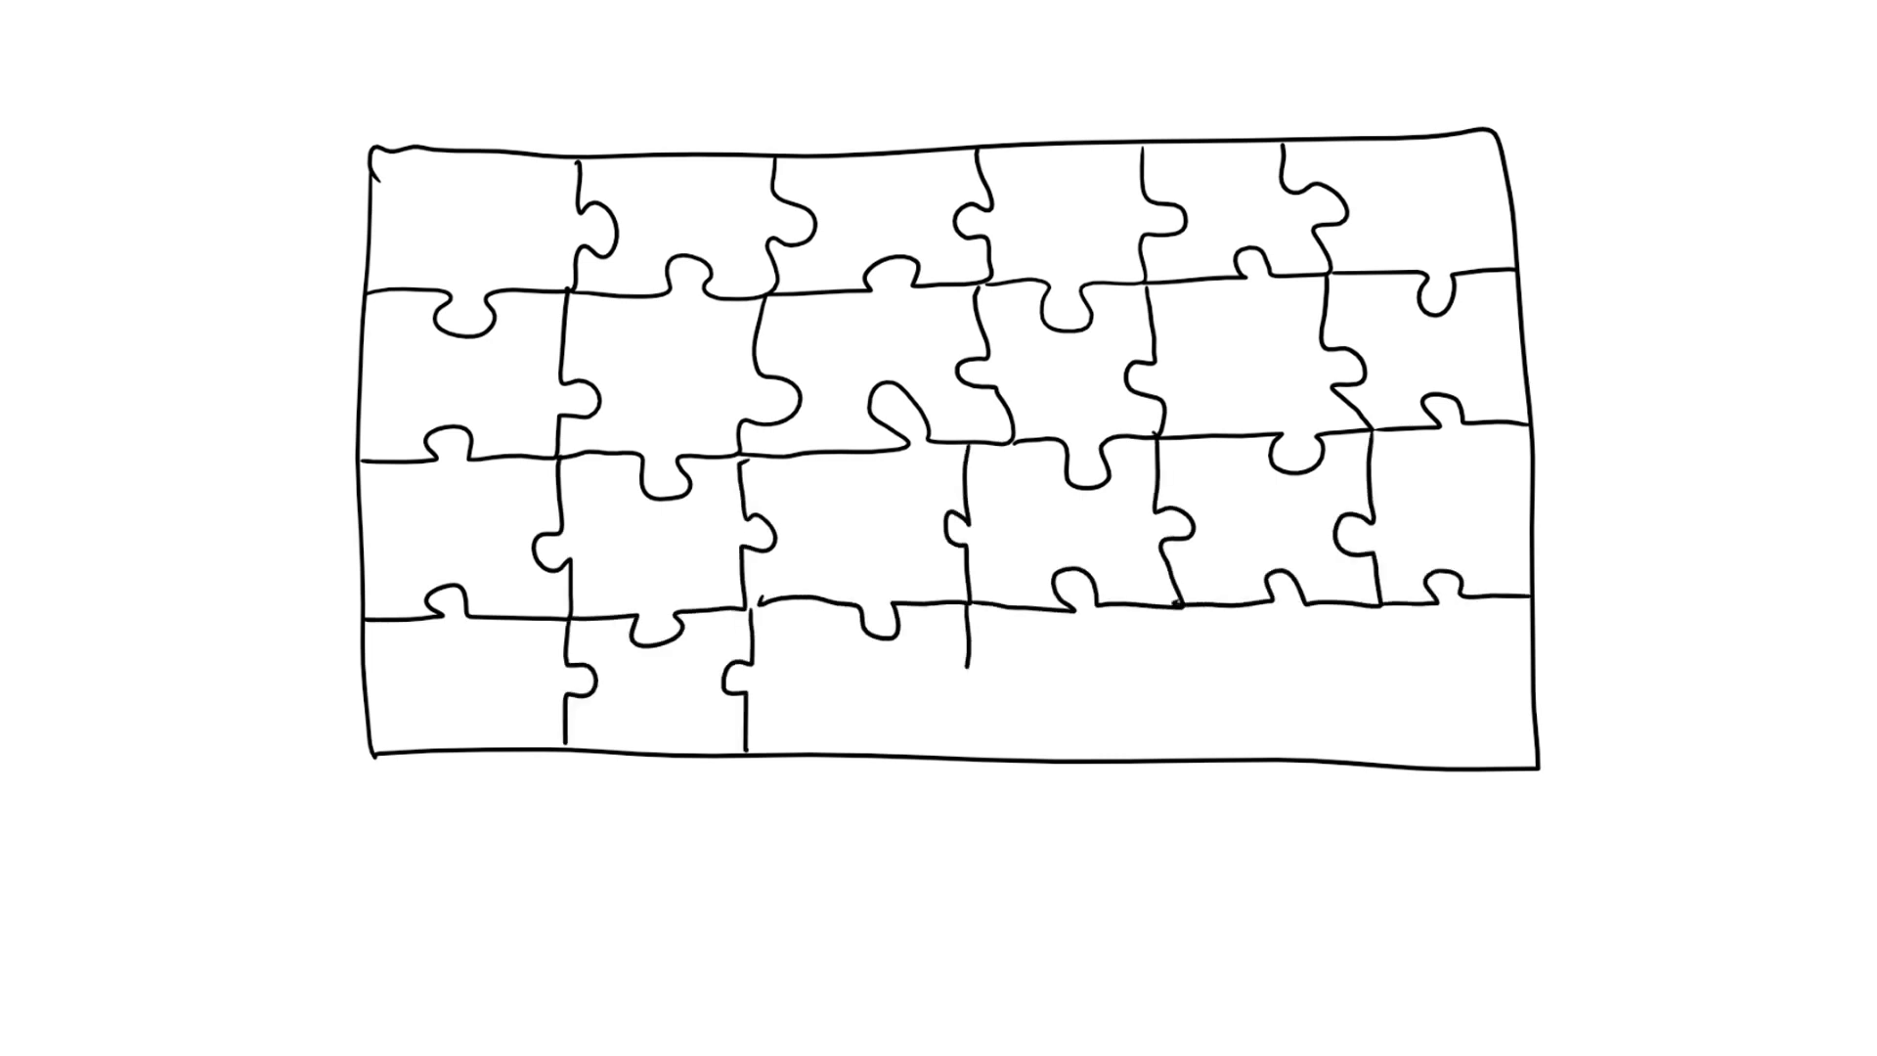
Sketch the rectangular jigsaw puzzle grid as the opening picture, labelled 'Stando'.
{"action": "type", "text": "Stando"}
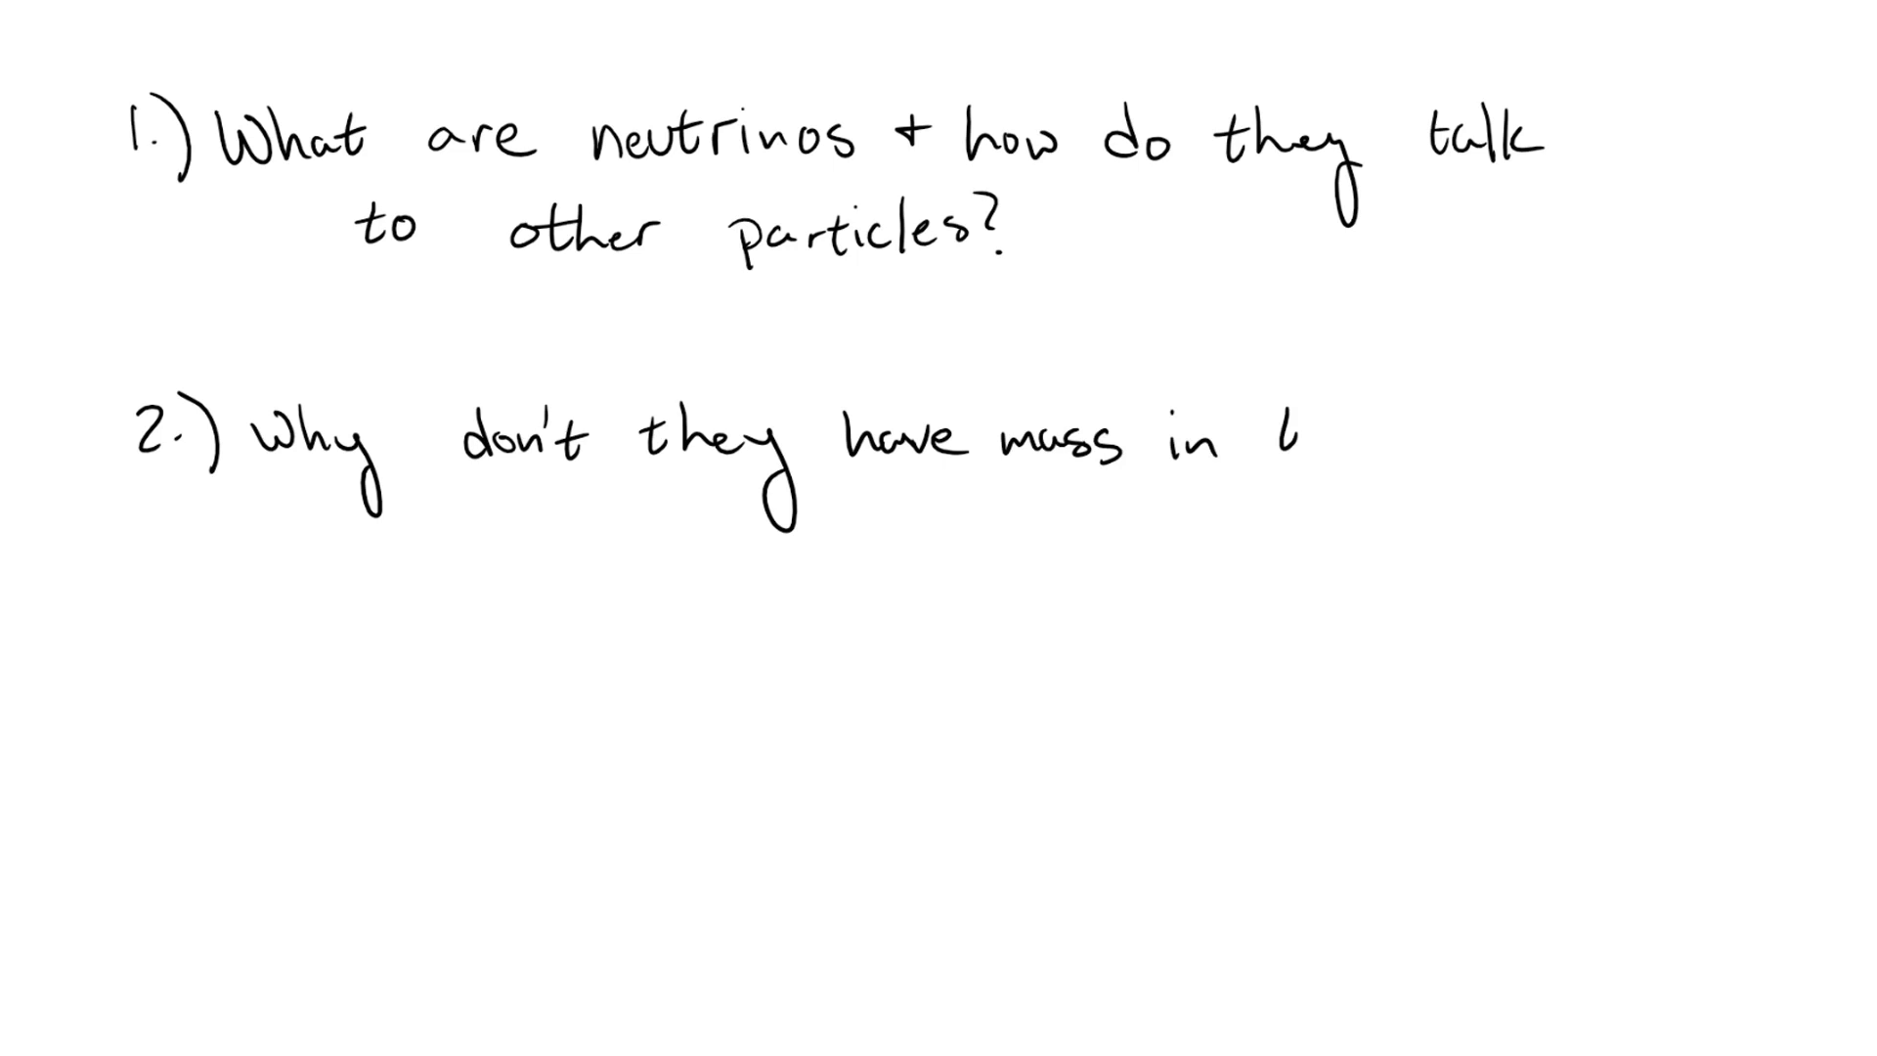
Handwrite questions about neutrino mass in the standard model and what neutrino oscillations are.
{"action": "type", "text": "the standard model?"}
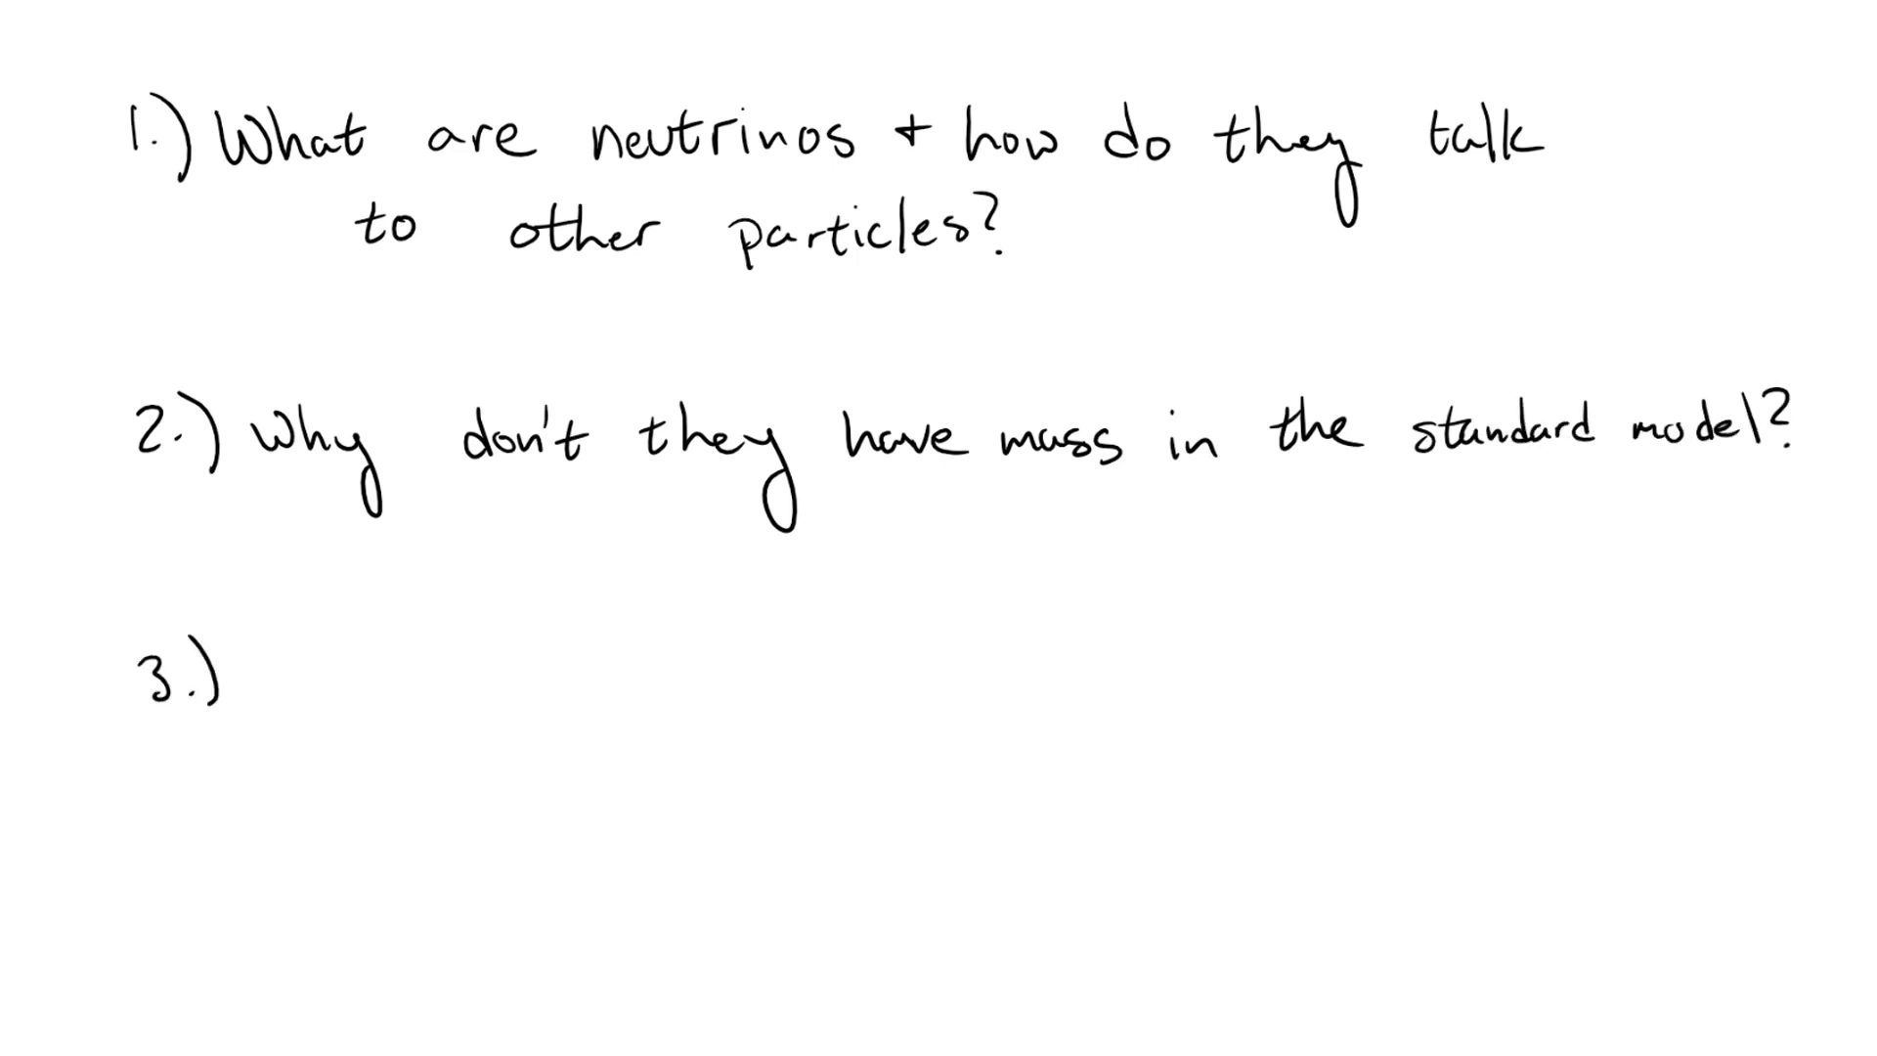
{"action": "type", "text": "What are neutrino oscilla"}
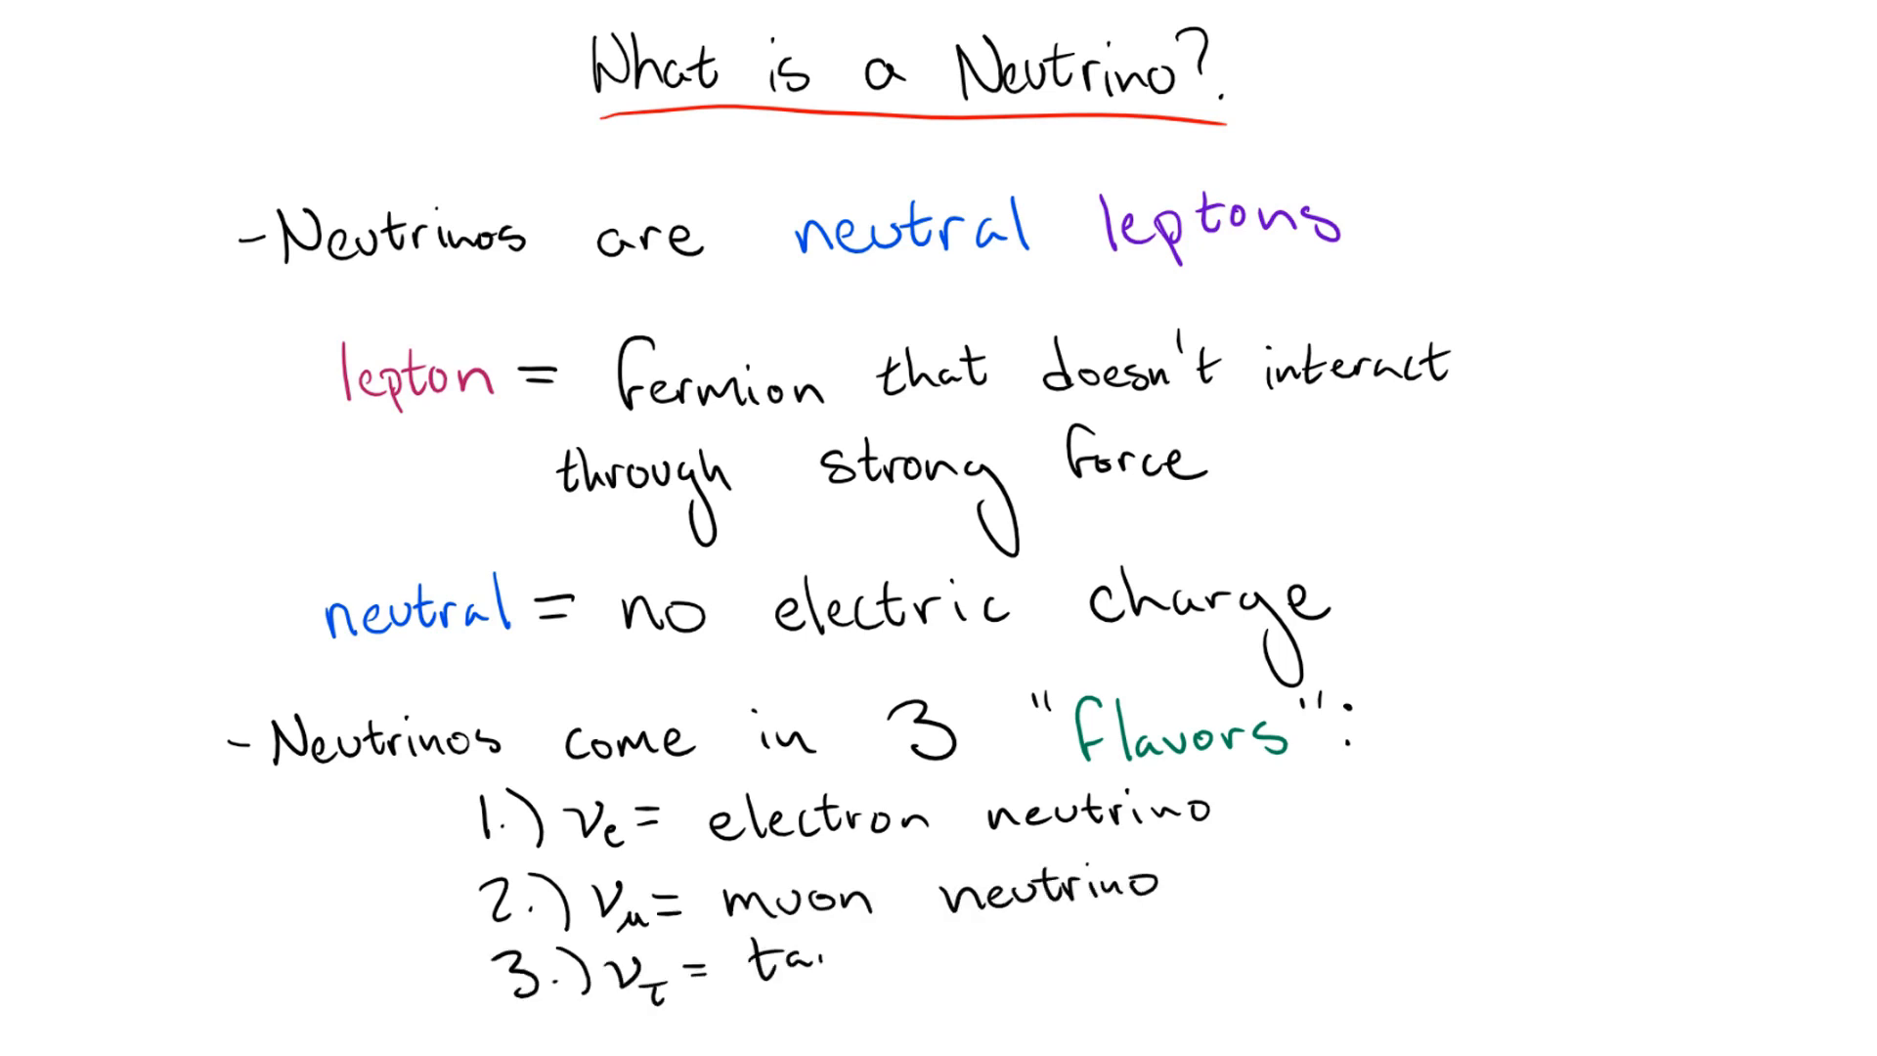
Finish the flavor list with the tau neutrino entry under 'What is a Neutrino?'.
{"action": "type", "text": "au neutrino"}
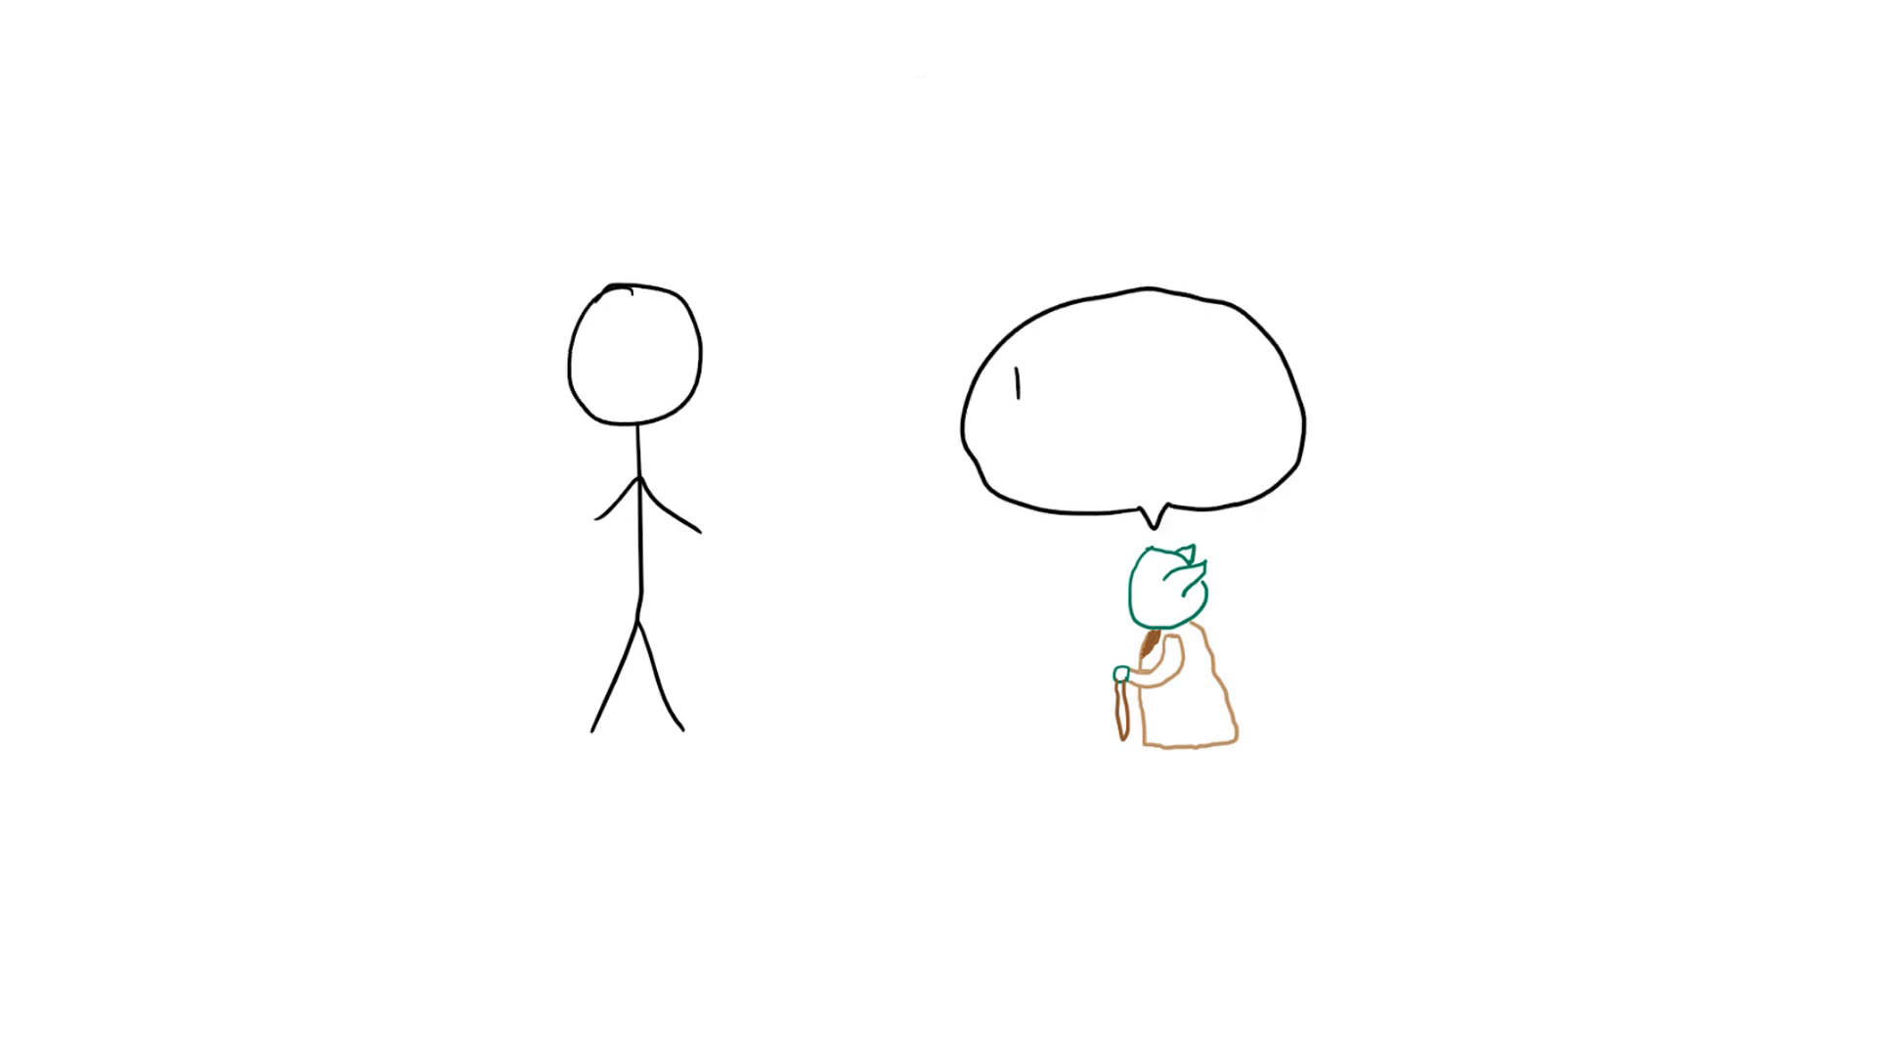
Write 'There is... another...' in the robed character's speech bubble.
{"action": "type", "text": "There is... another..."}
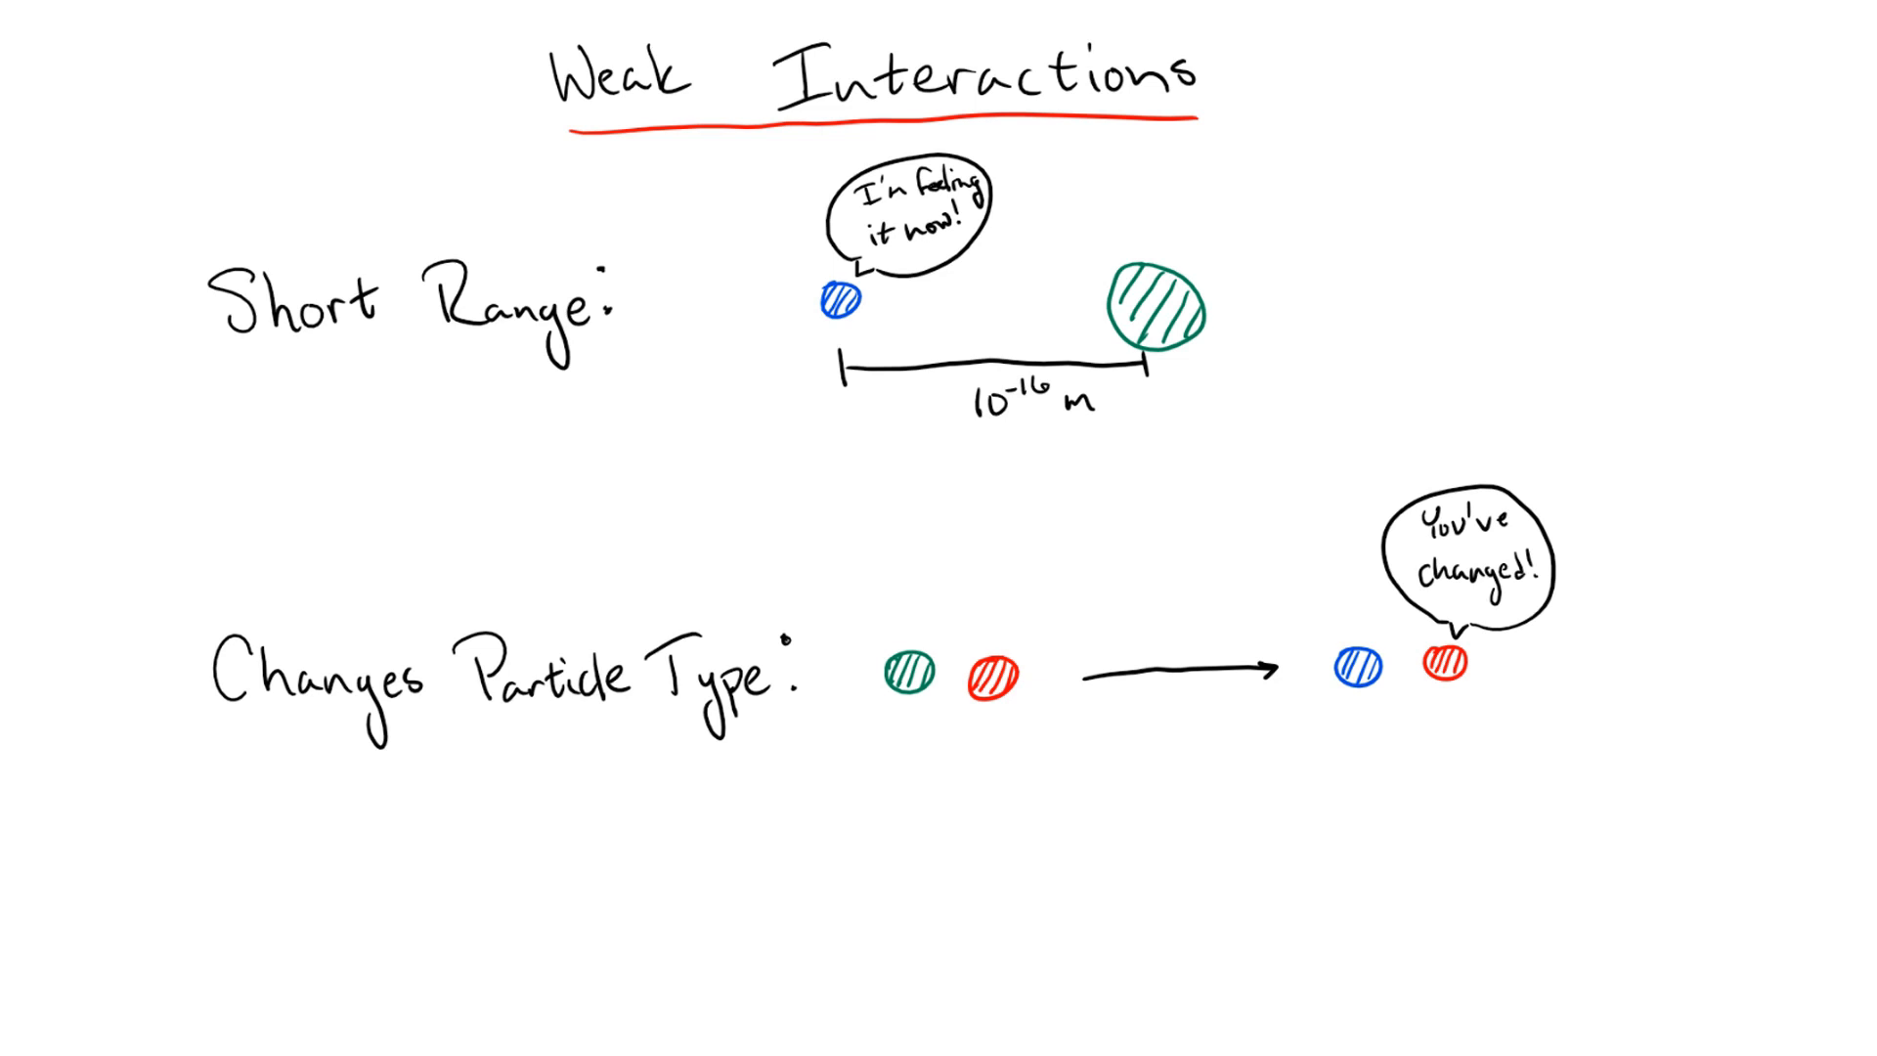
Place a hatched particle circle on the 'Weak Interactions' short-range diagram.
{"action": "left_click", "coordinate": [368, 465]}
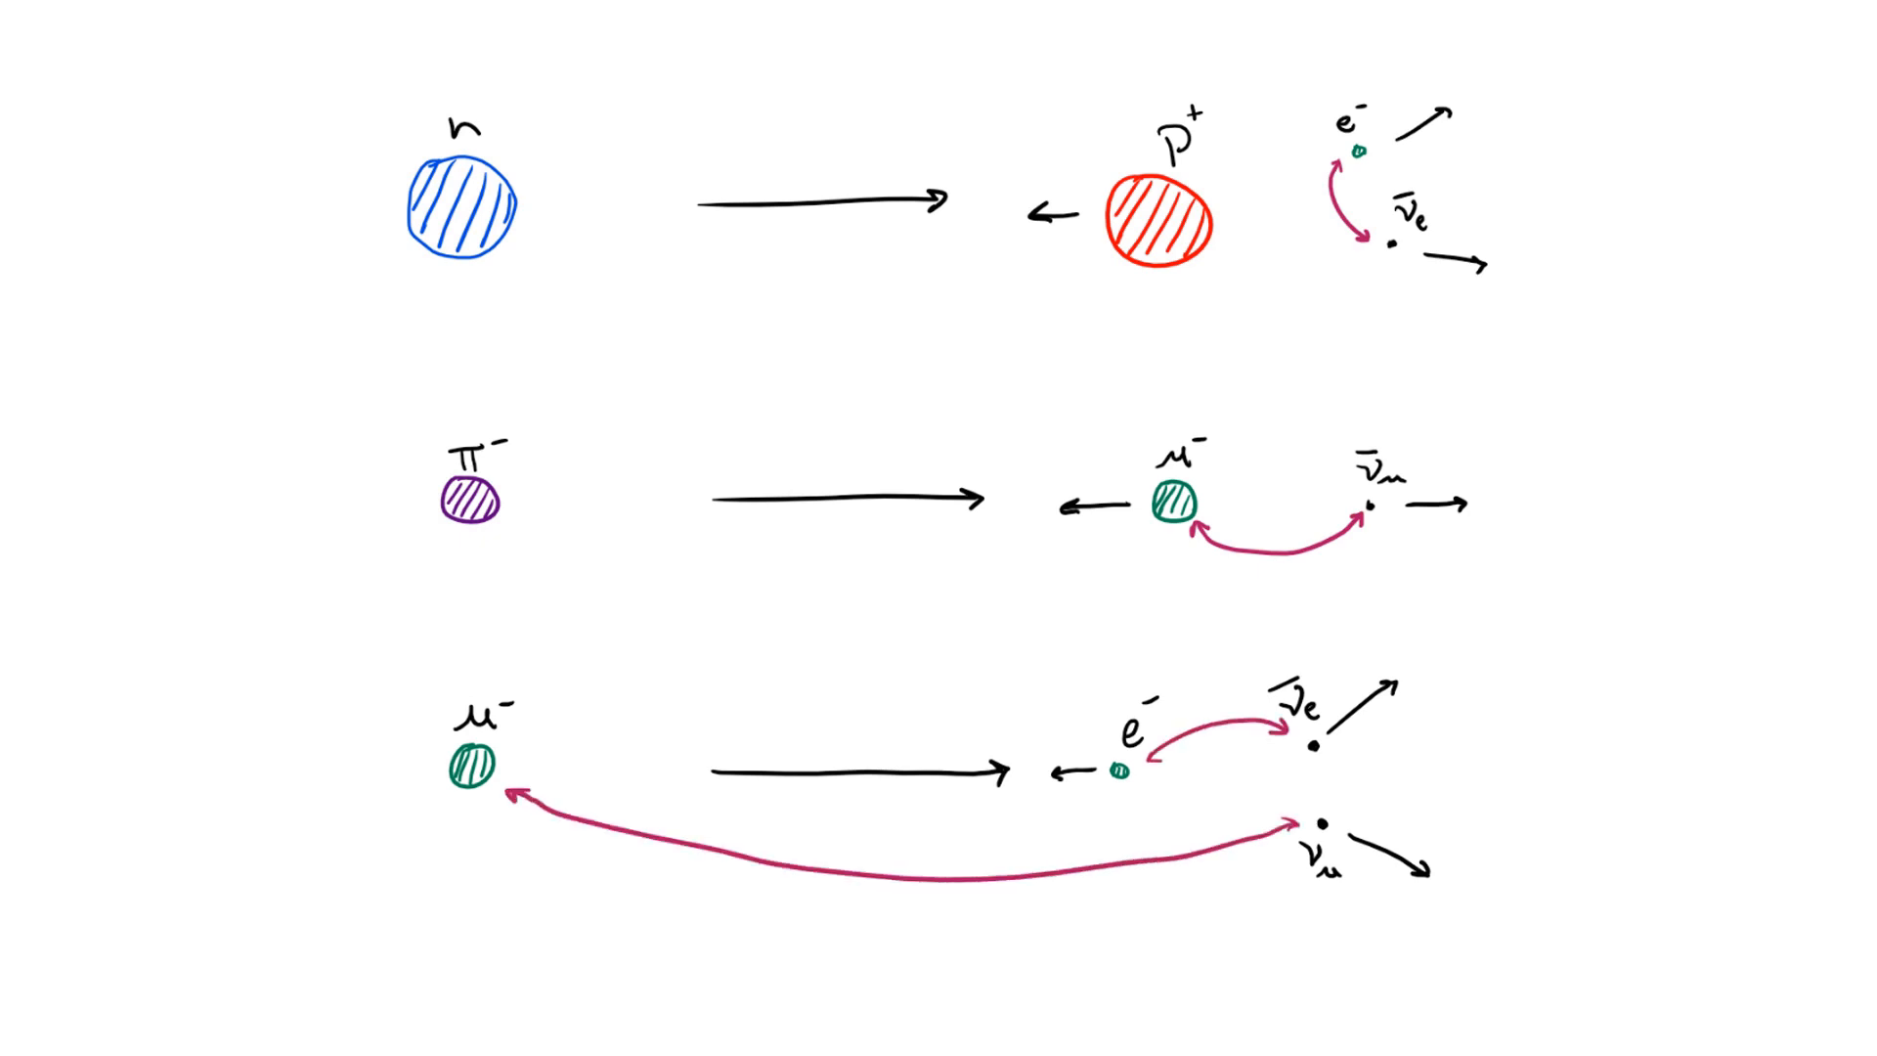
Add the 'Always come in Pairs!' note linking each lepton to its neutrino.
{"action": "type", "text": "Always come in Pairs!"}
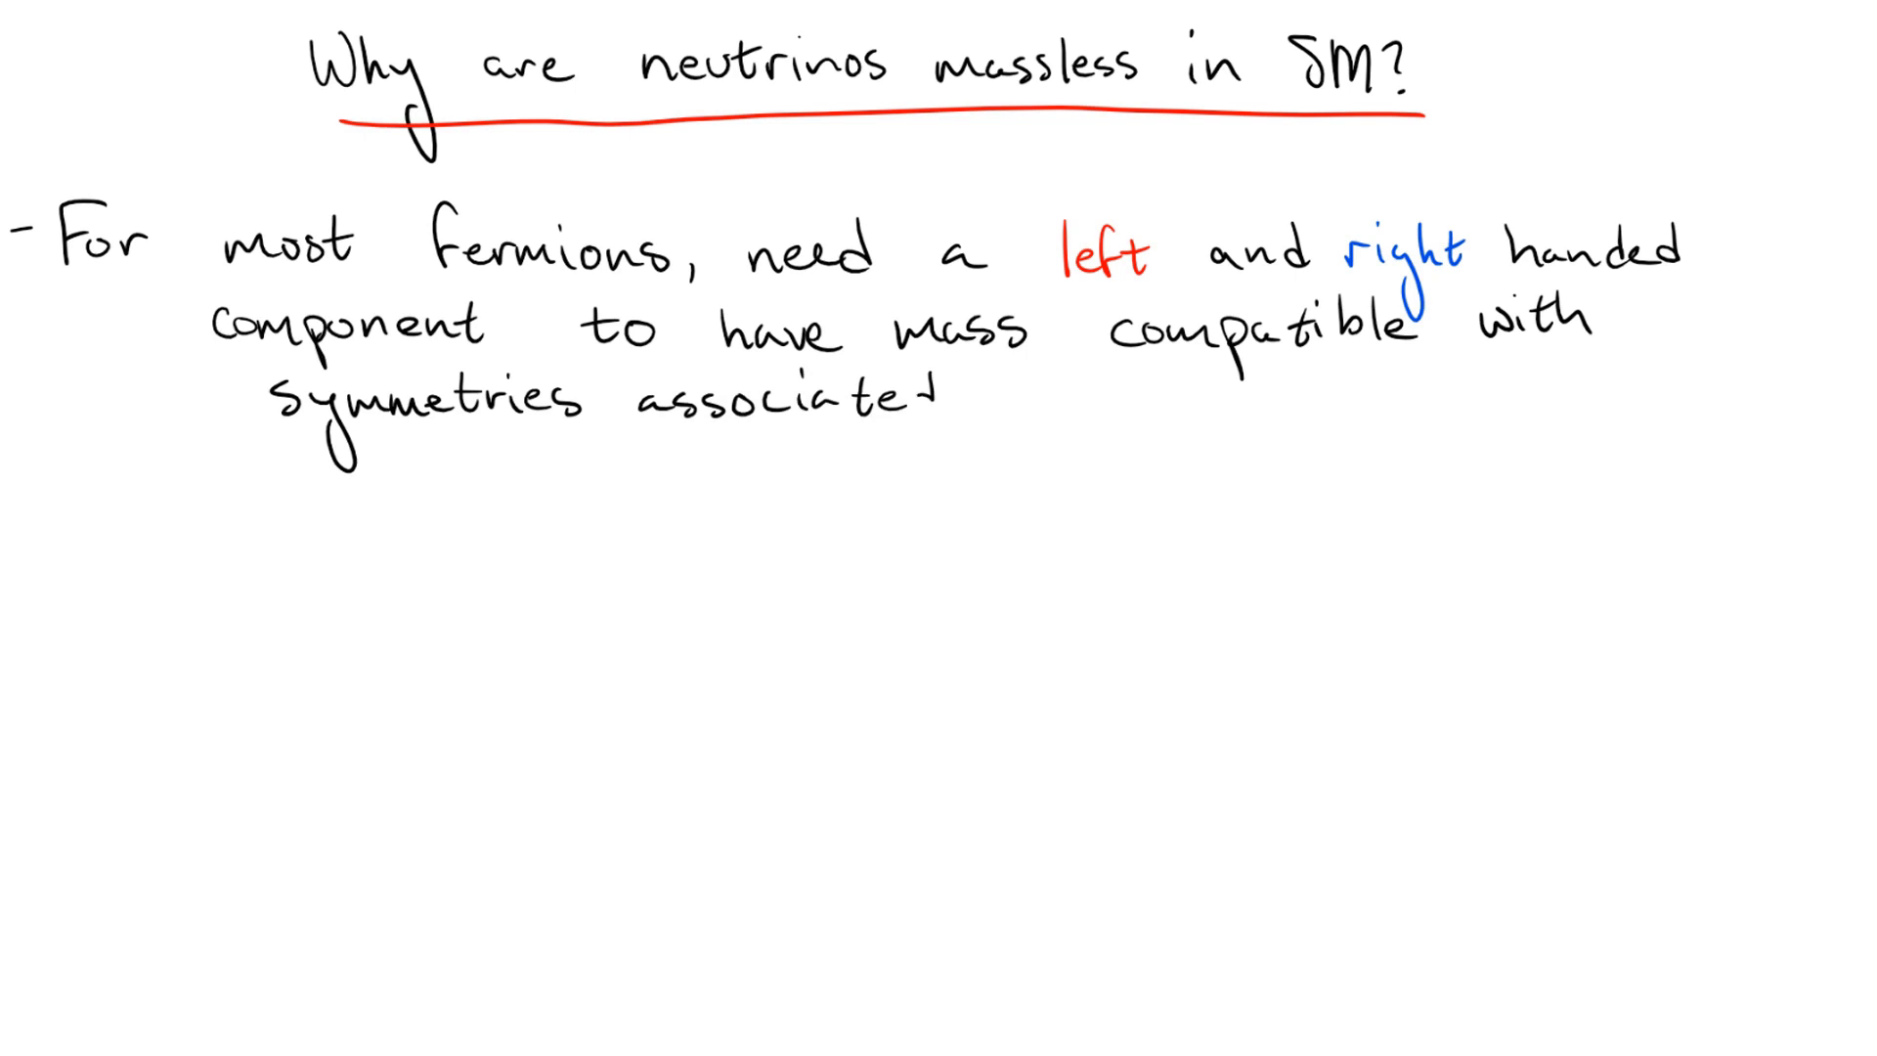
Complete the bullet with 'with E+M + strong interactions.' on symmetry-compatible mass.
{"action": "type", "text": "with E+M + strong interactions."}
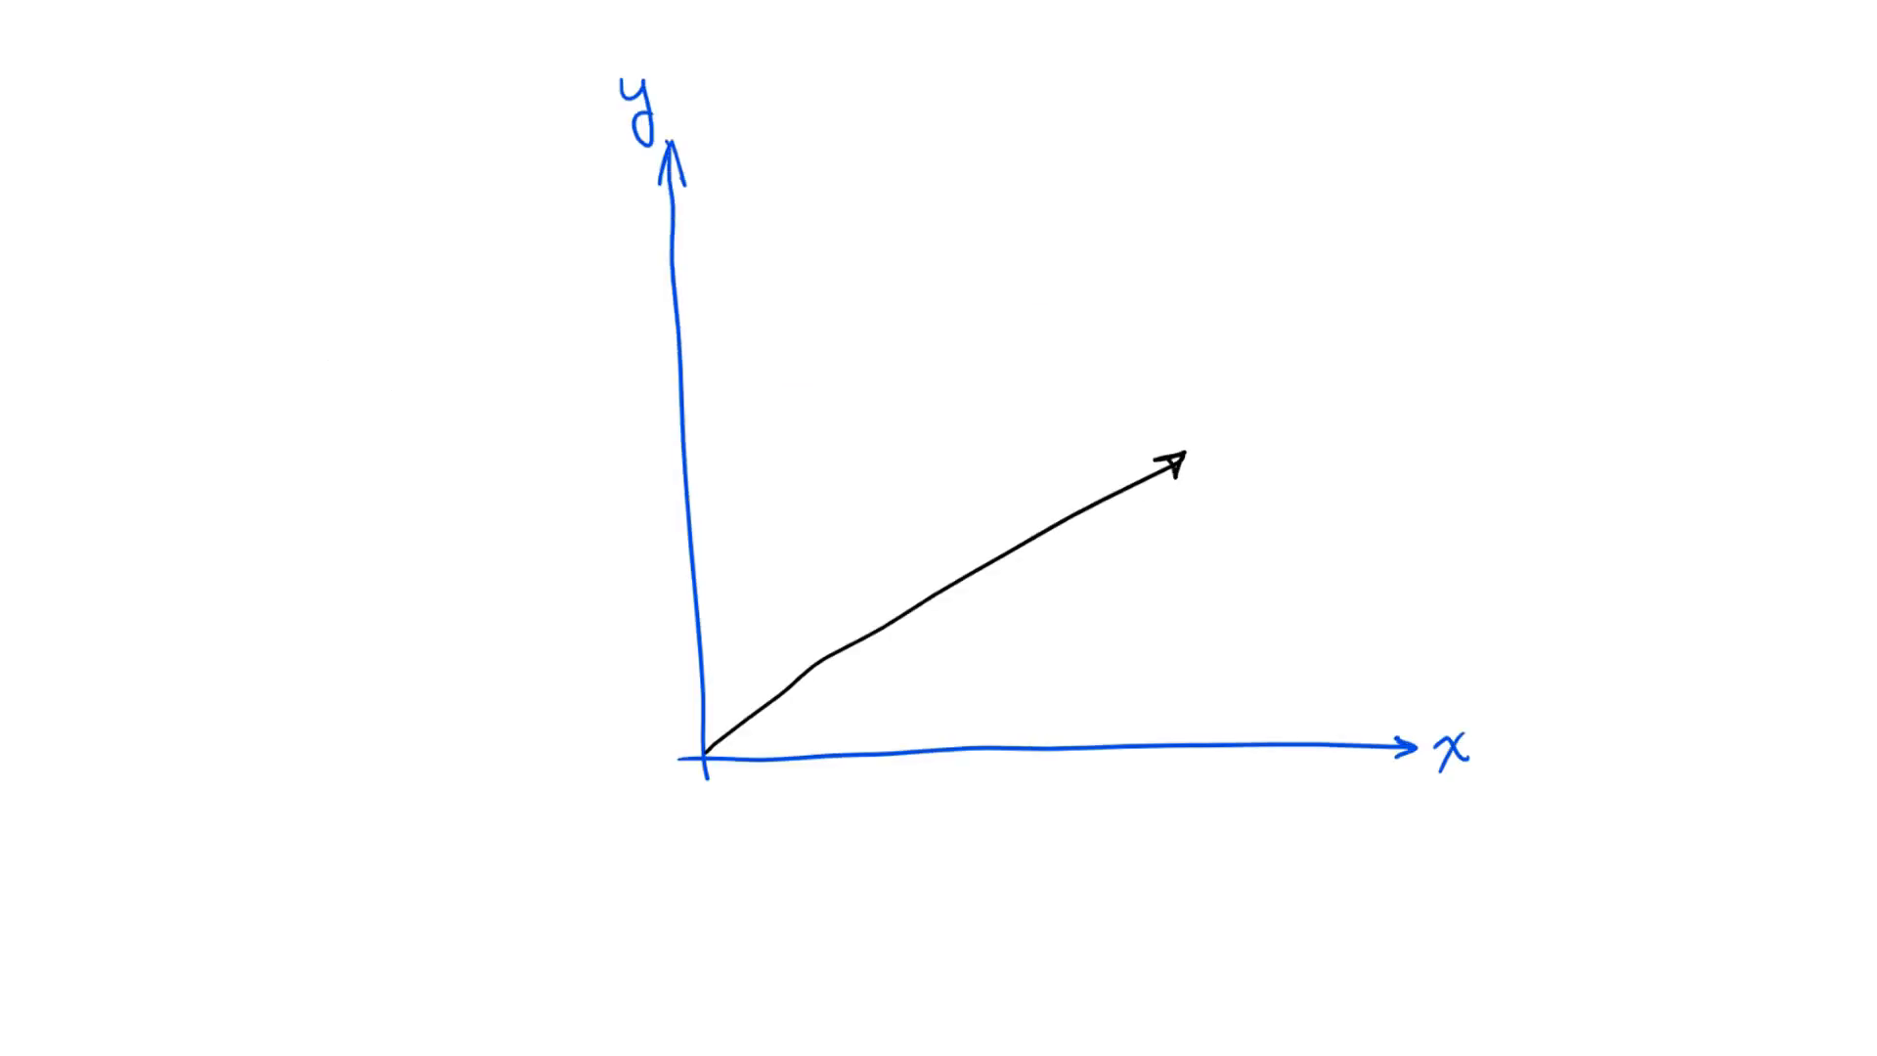
Label the vector v⃗ and finish the 'Same vector, different axes' note beside the rotated axes.
{"action": "type", "text": "v⃗"}
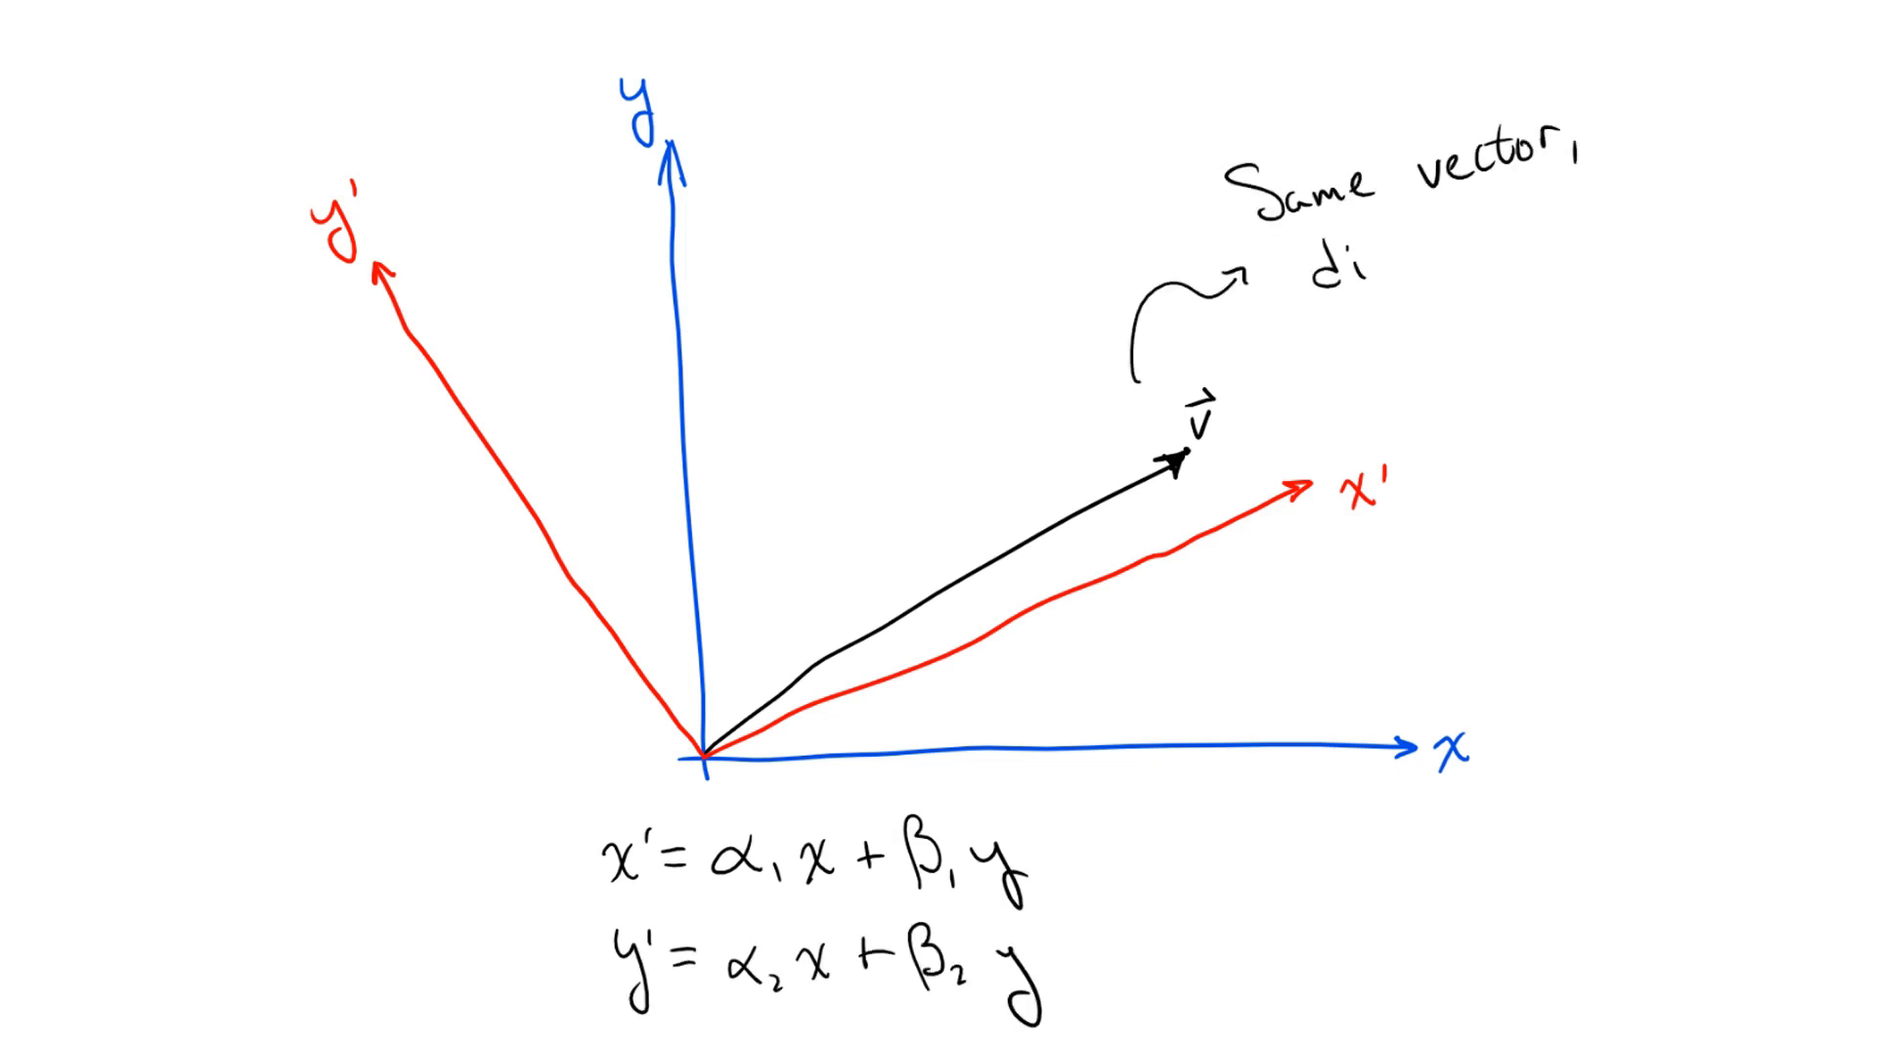
{"action": "type", "text": "different axes"}
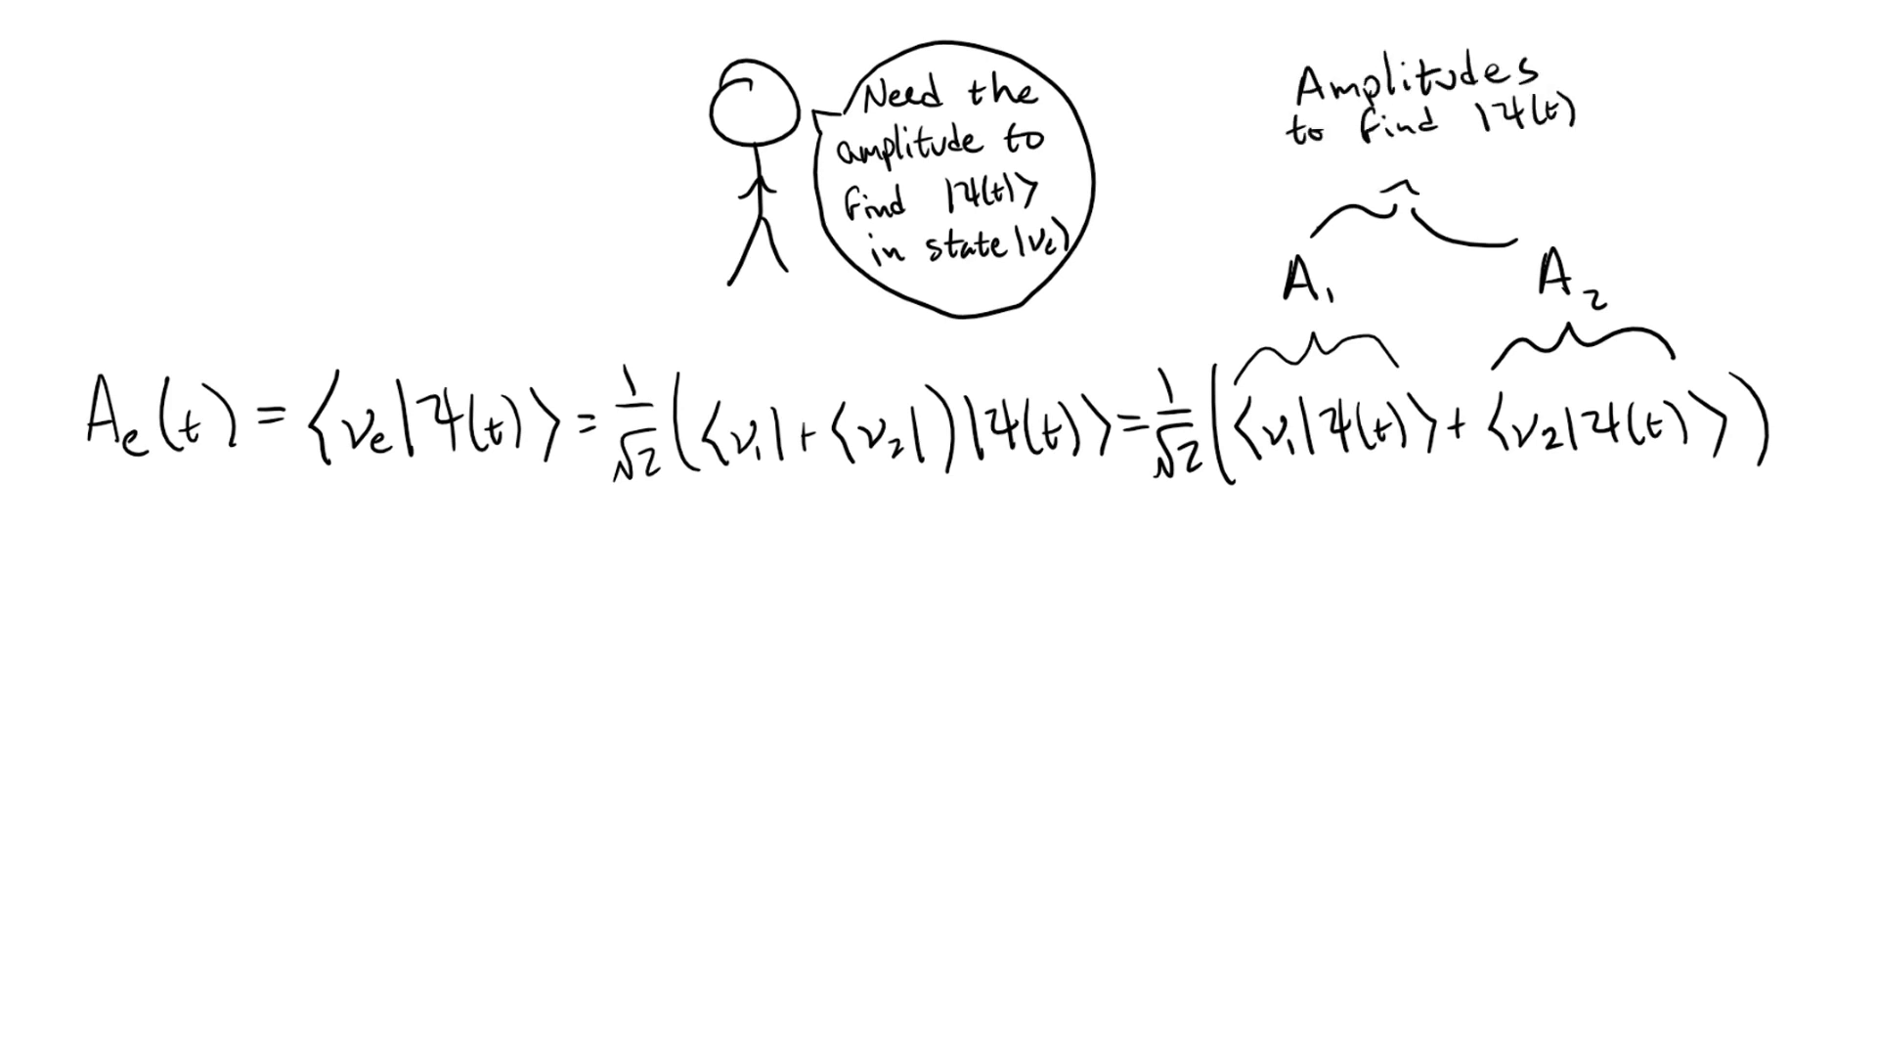
{"action": "mouse_move", "coordinate": [599, 729]}
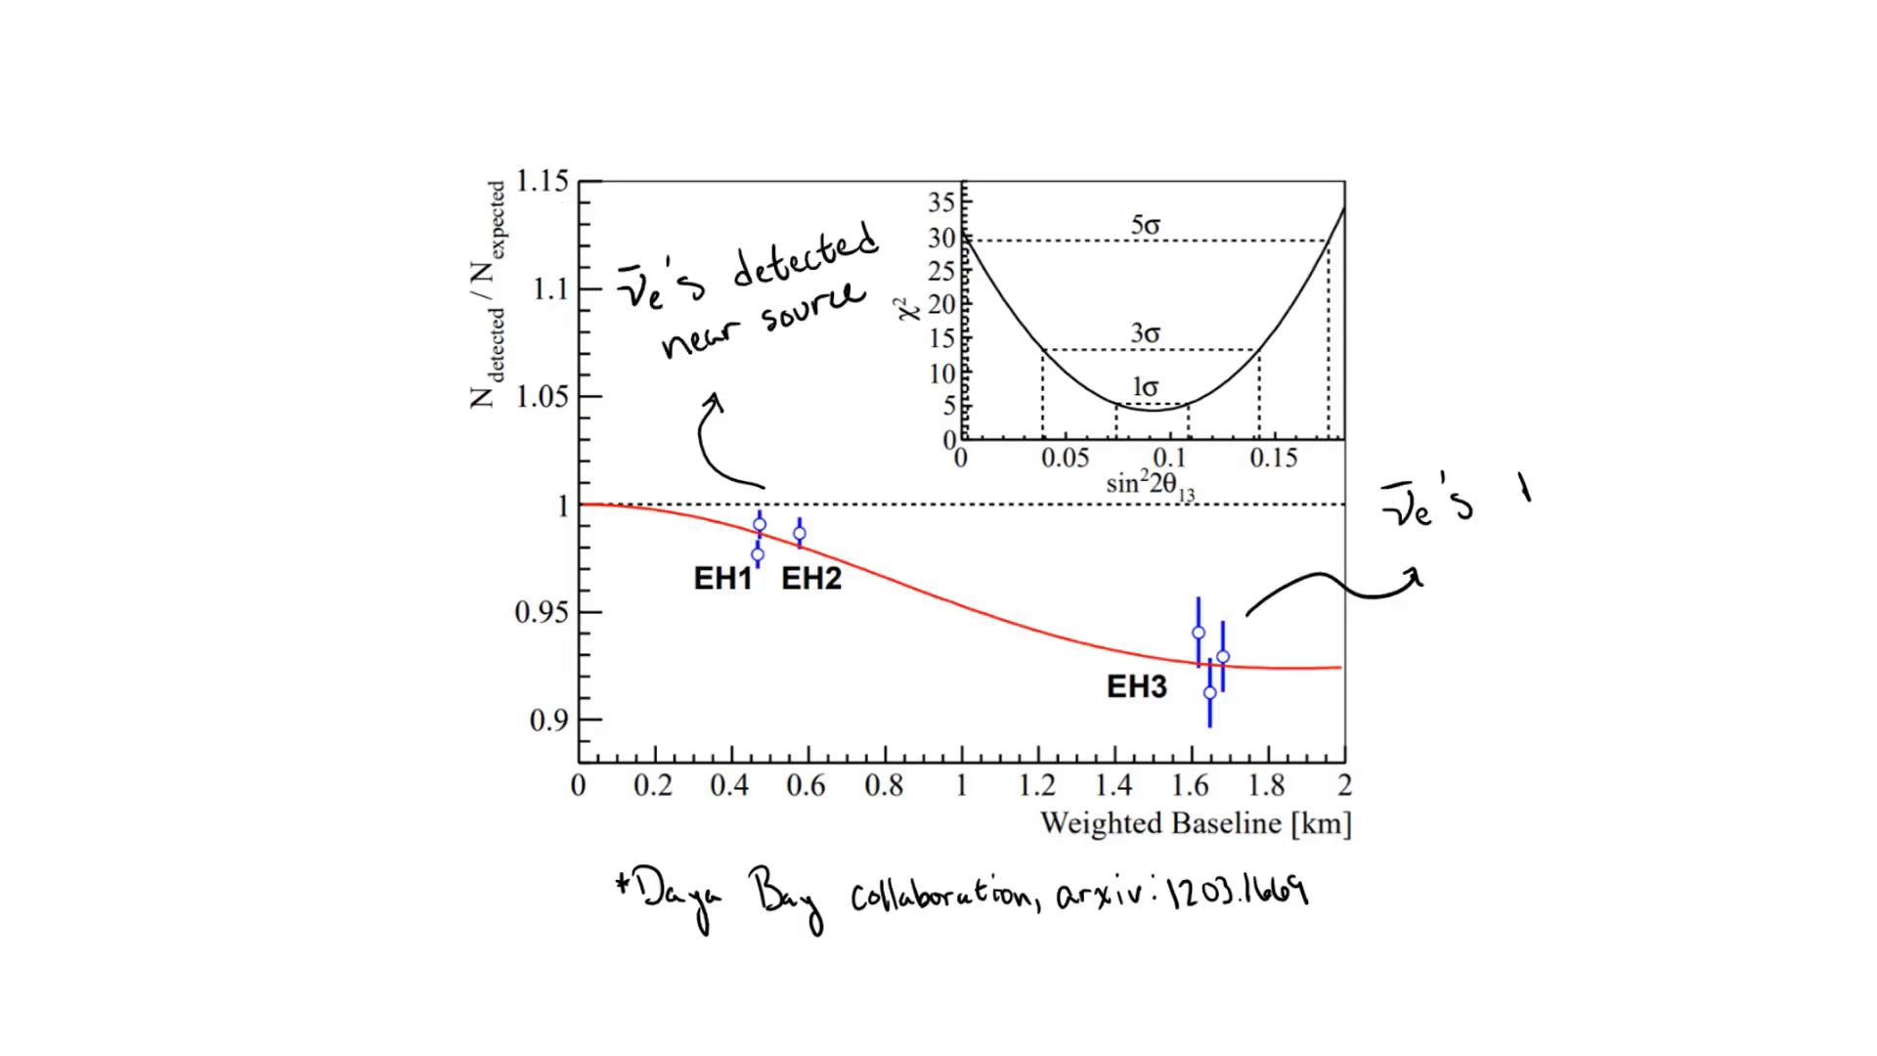
Write 'detected far from source' beside the EH3 antineutrino-deficit note on the Daya Bay plot.
{"action": "type", "text": "detected far from source"}
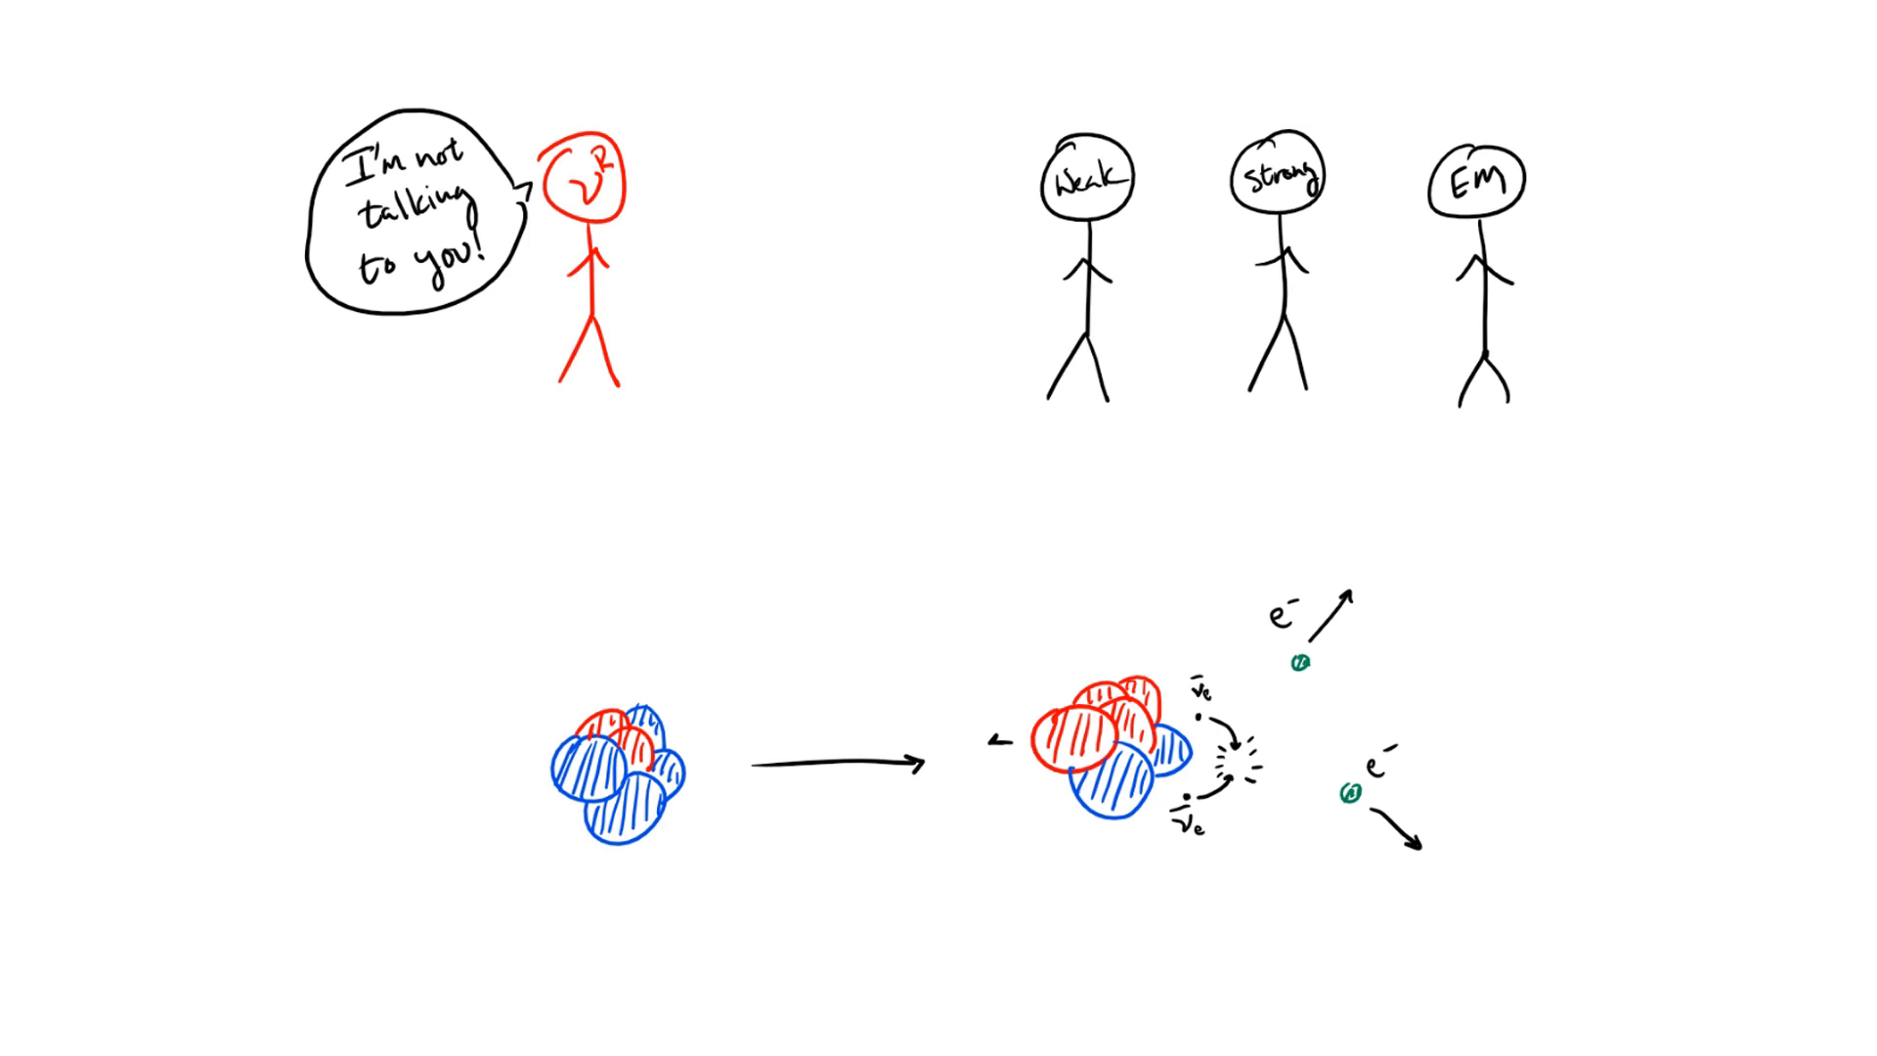
Advance to the Standard Model puzzle slide with the RH ν's and Majorana Mass pieces.
{"action": "key", "text": "right"}
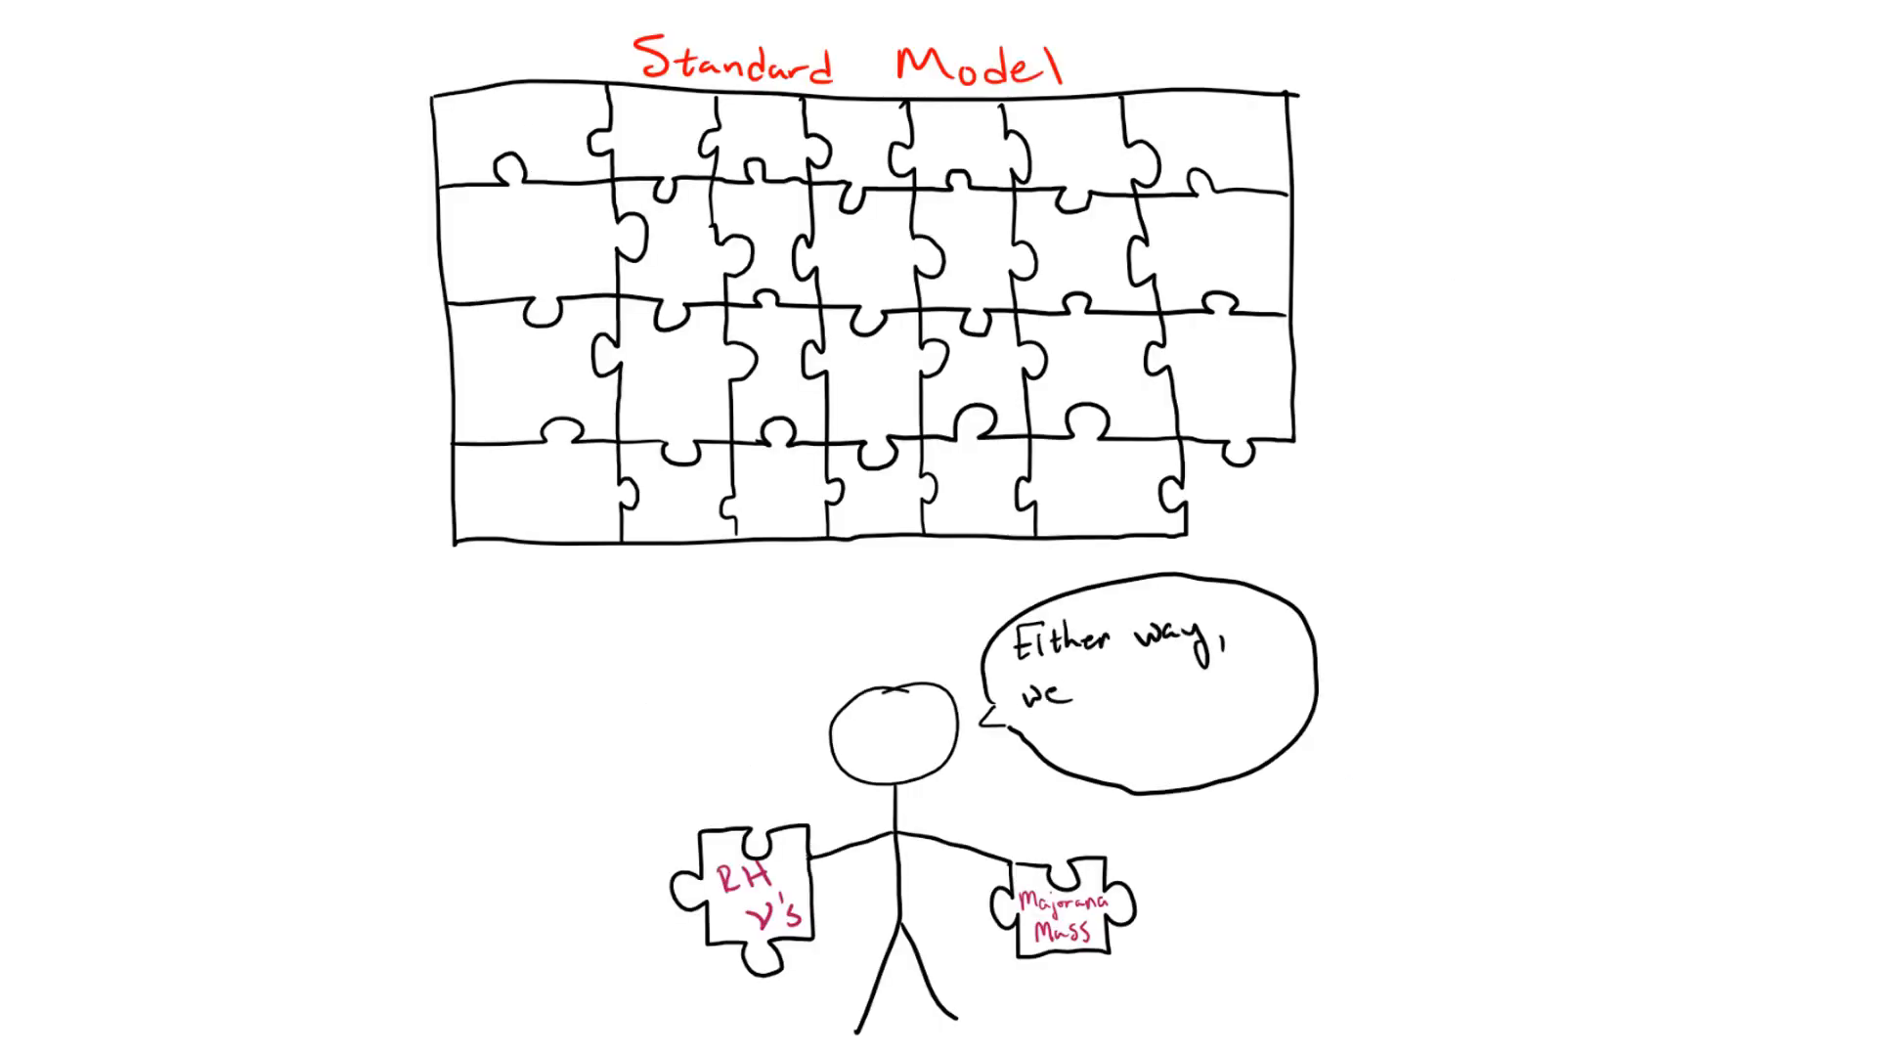